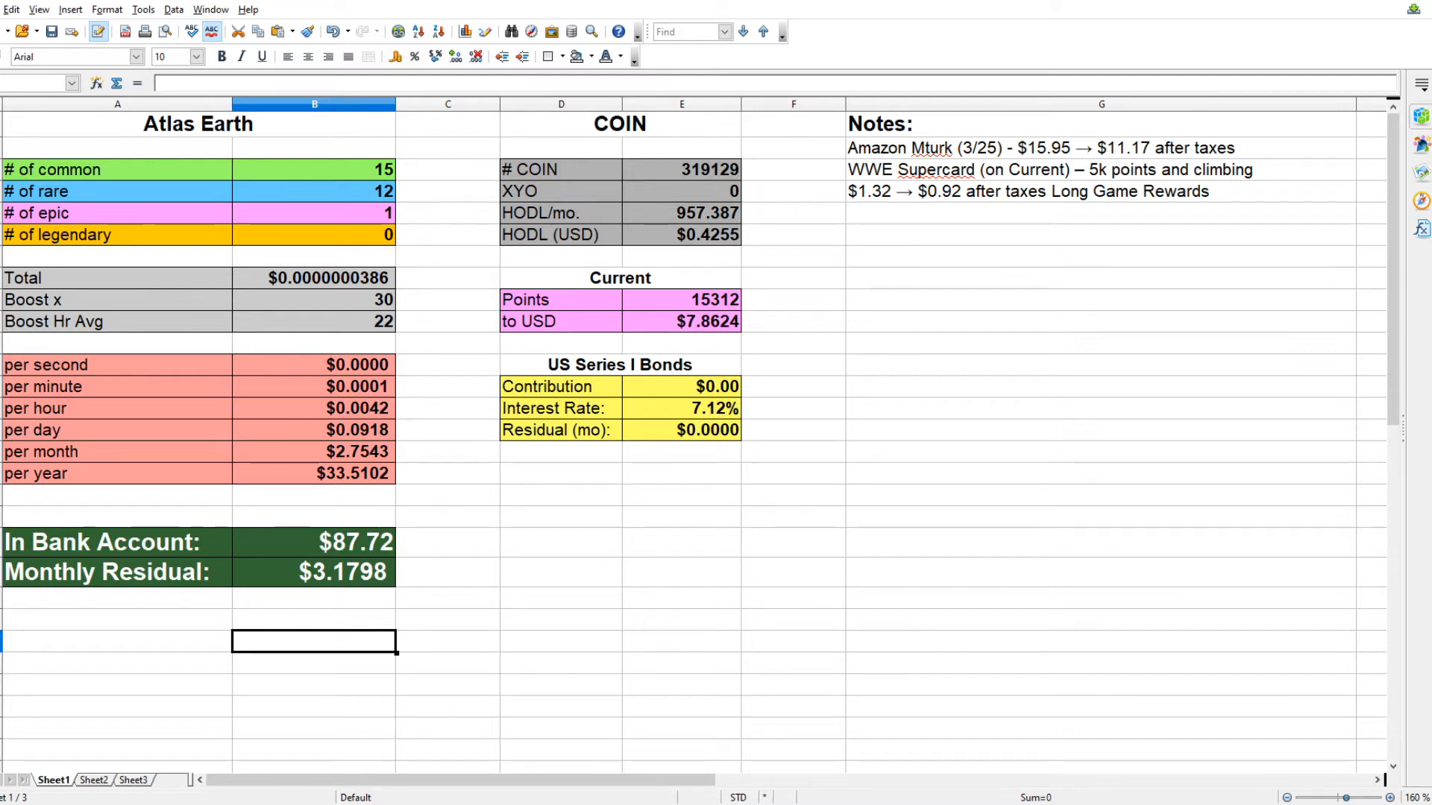
- Check the COIN total, HODL formula, WWE Supercard note and bonds contribution, then open Buy Land
left_click(682, 170)
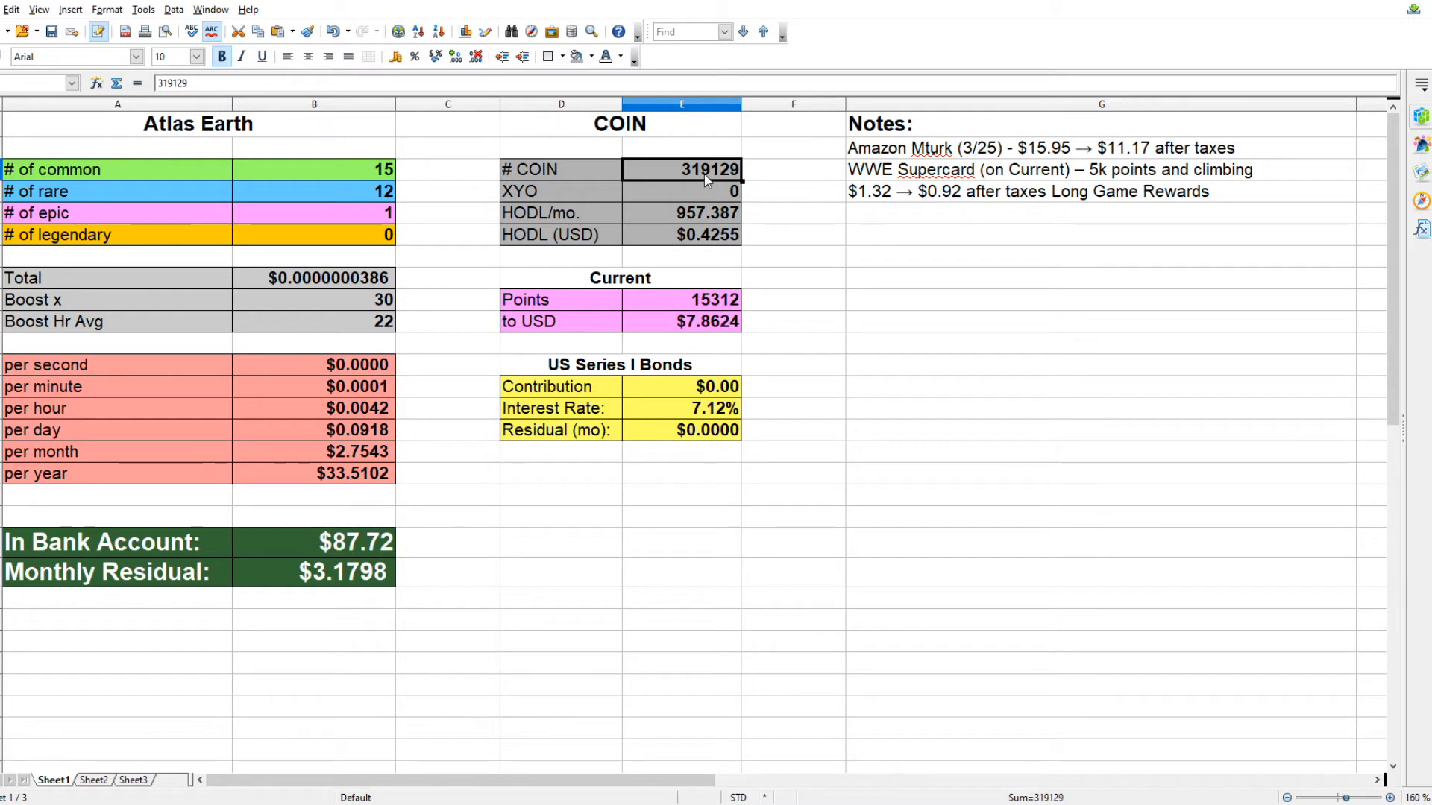
left_click(682, 234)
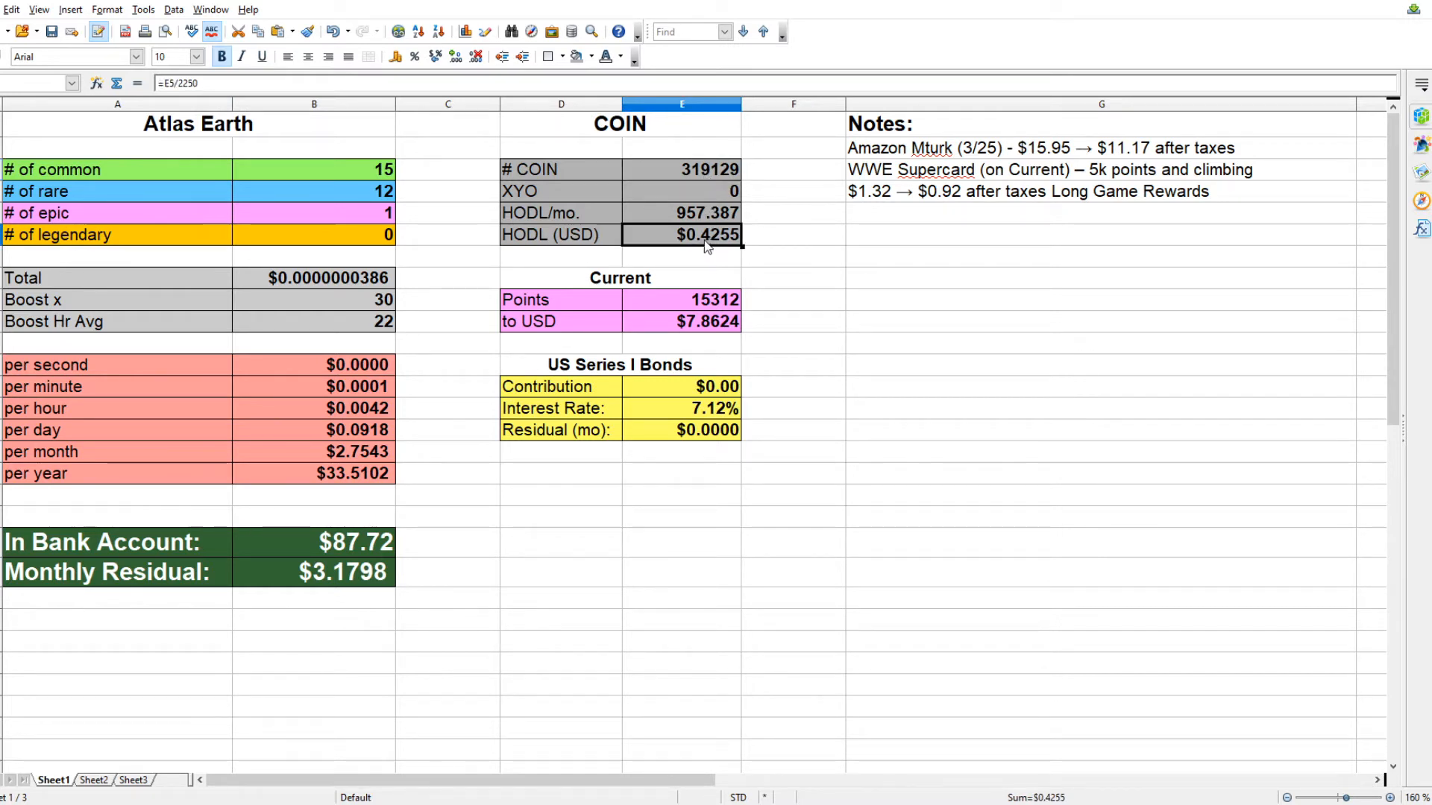
left_click(681, 300)
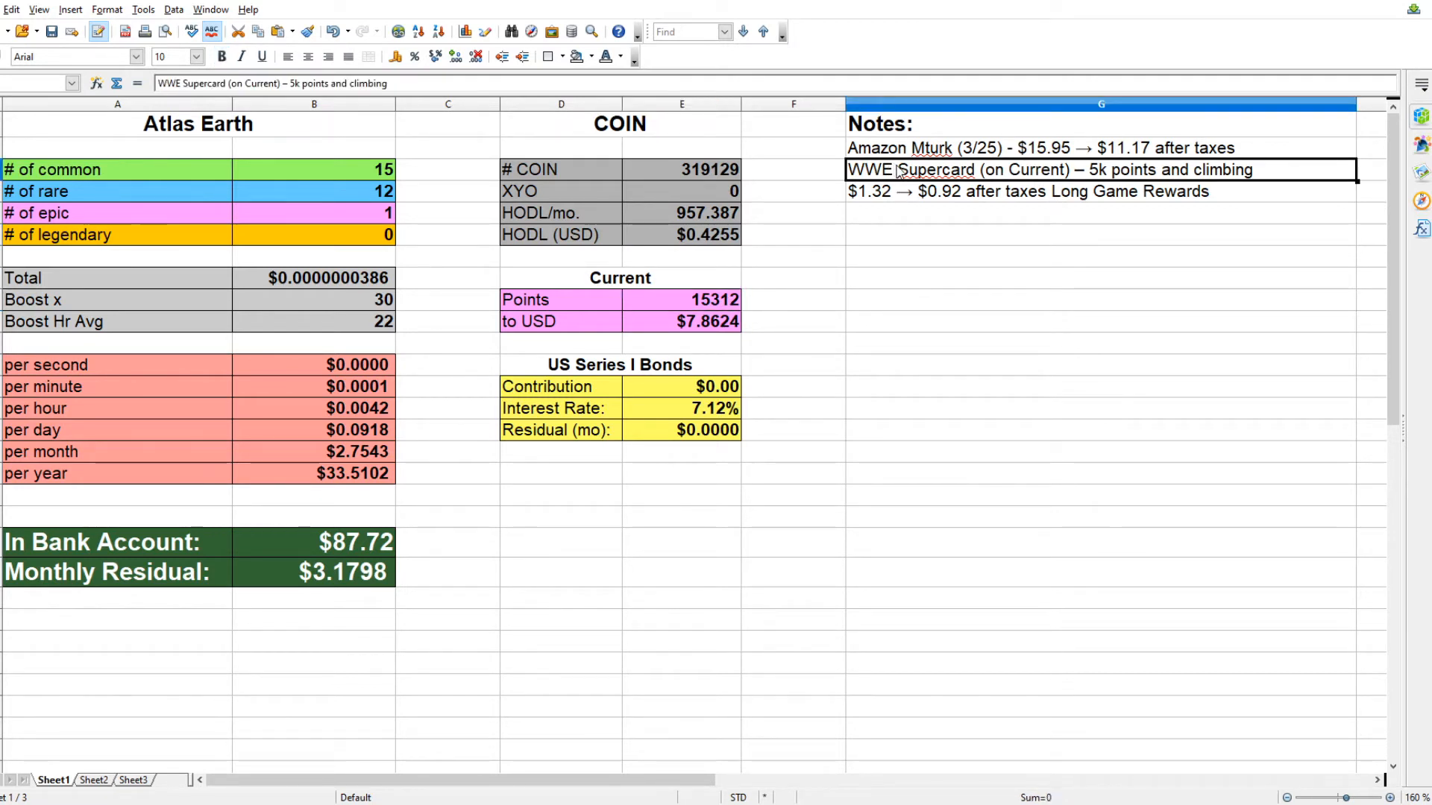
mouse_move(676, 303)
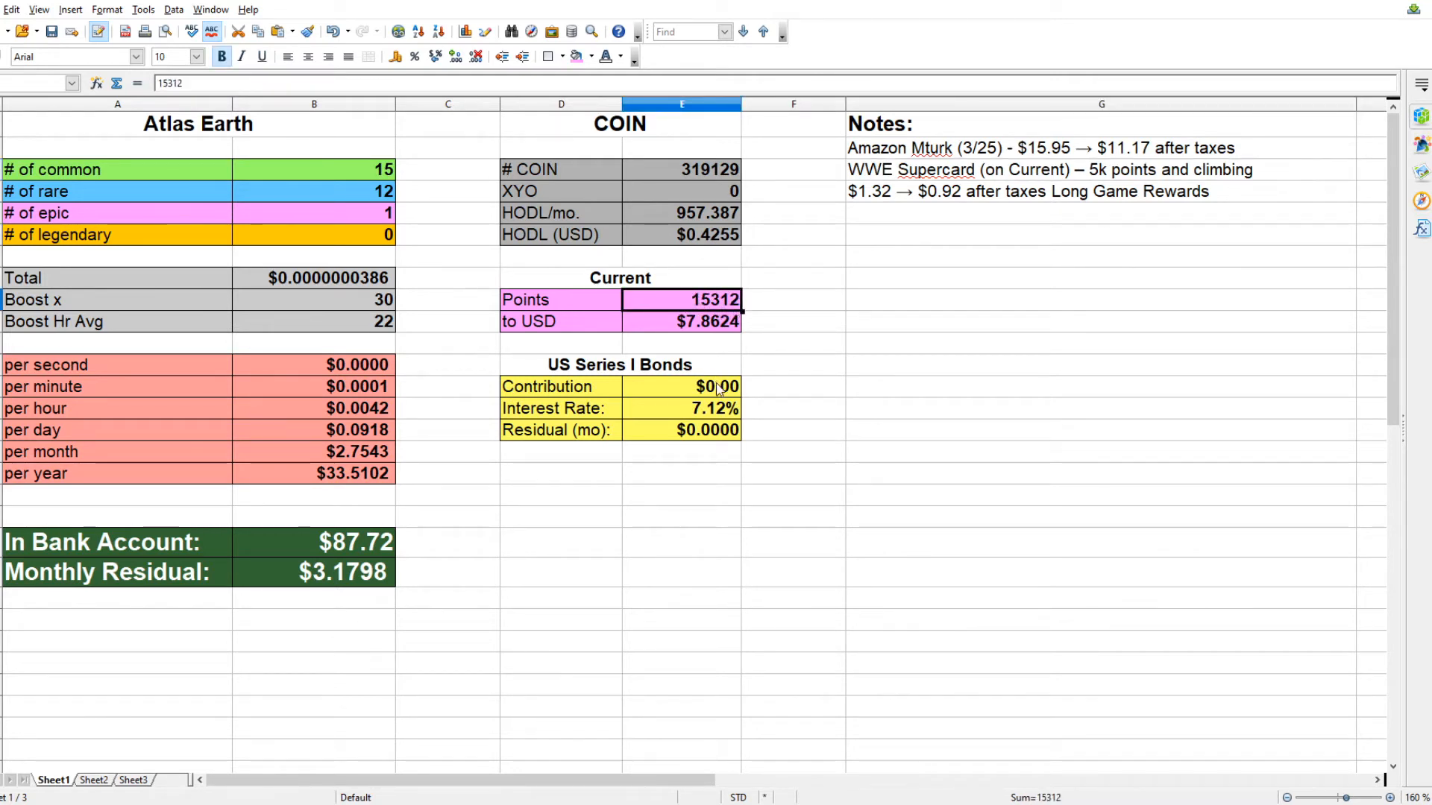
left_click(682, 386)
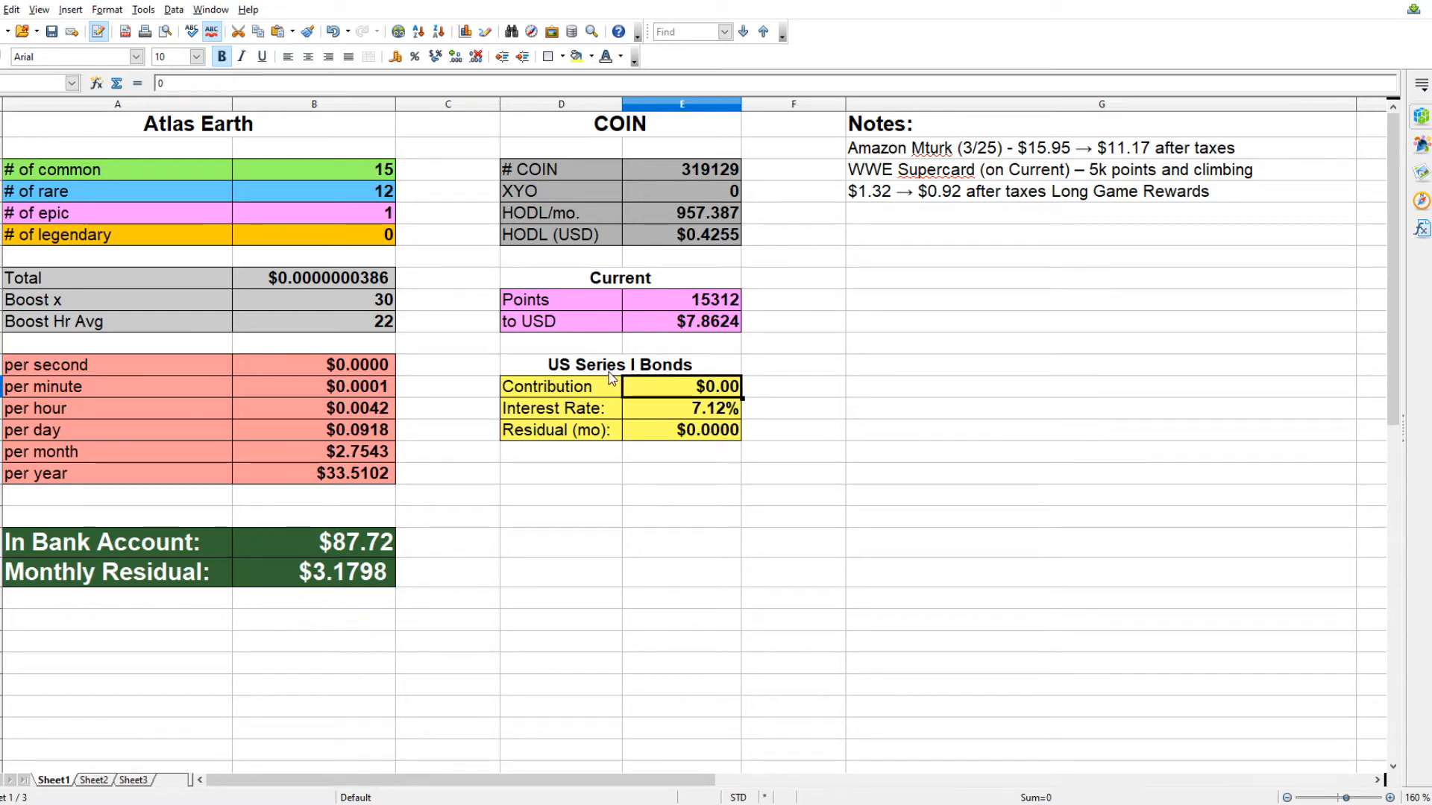
mouse_move(594, 396)
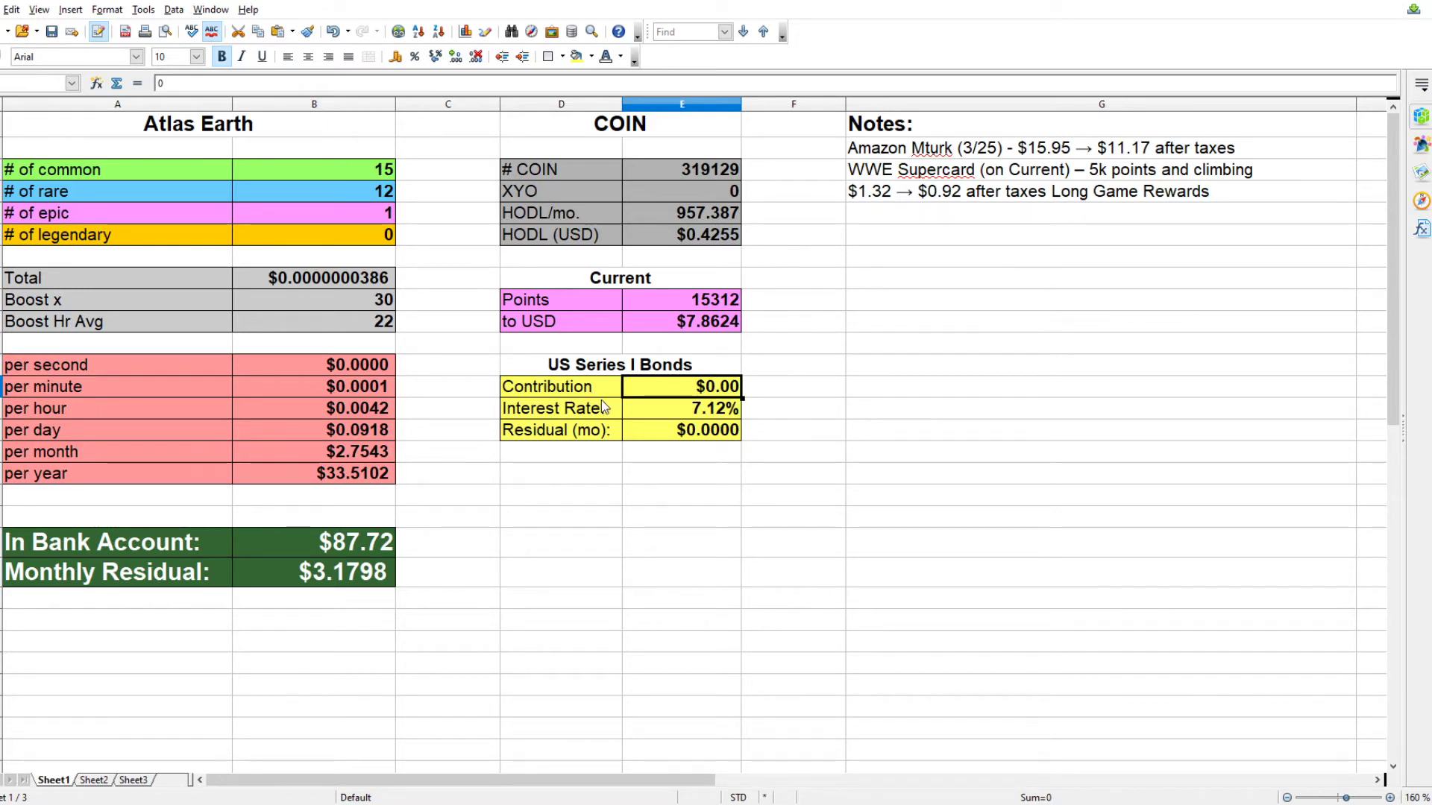
mouse_move(616, 407)
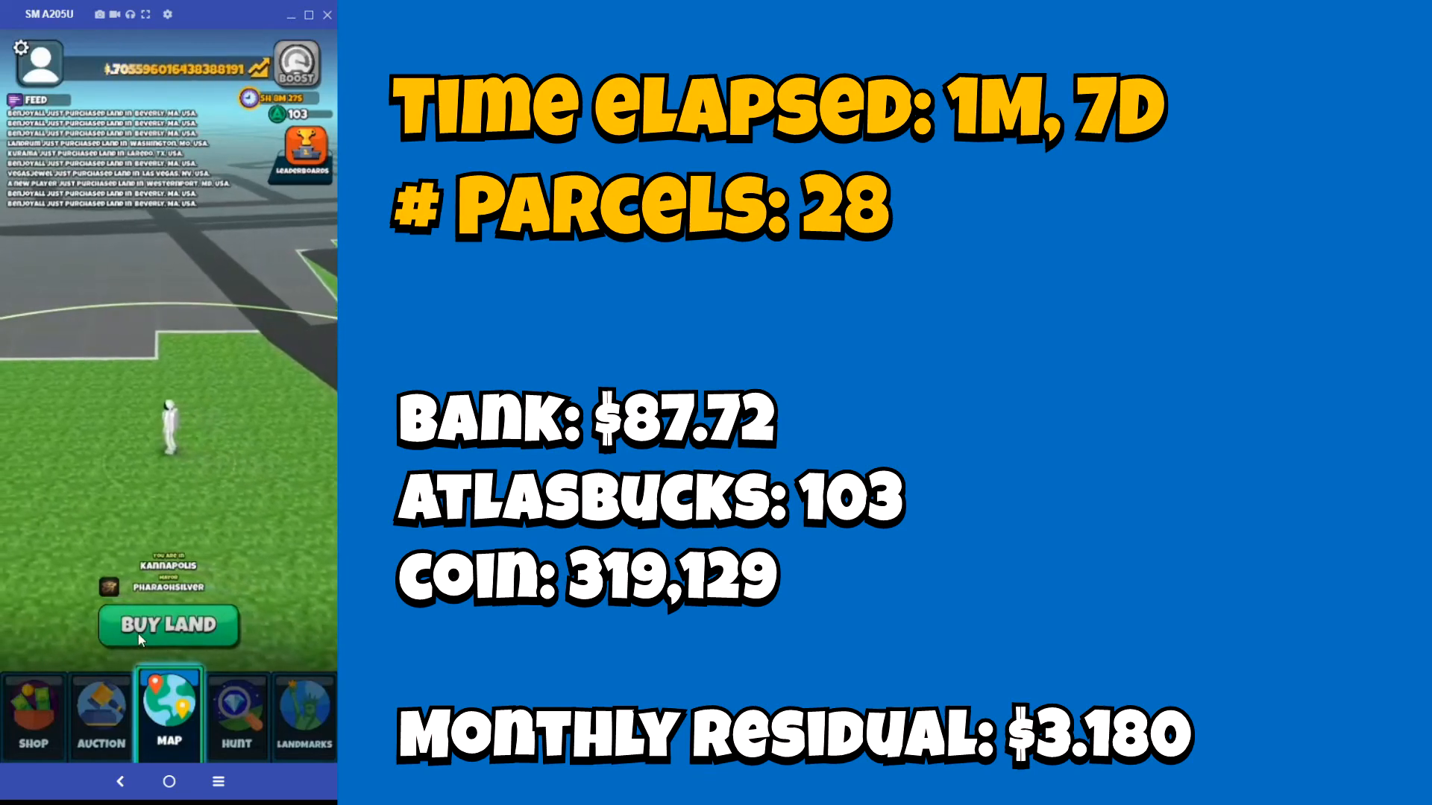
left_click(169, 625)
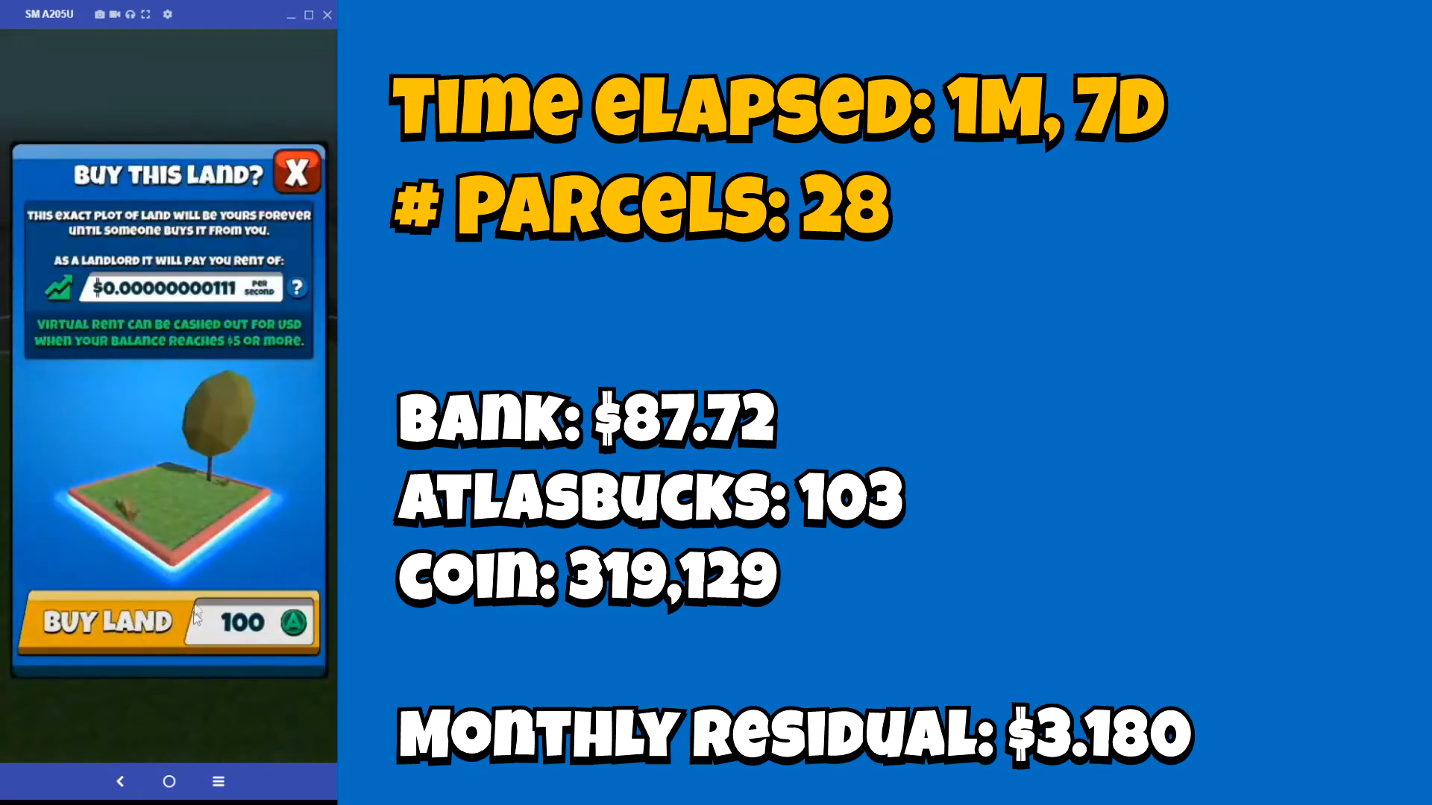
- Buy the 100-Atlas-Buck plot, reaching 29 parcels with 3 bucks left, and dismiss the result
left_click(296, 171)
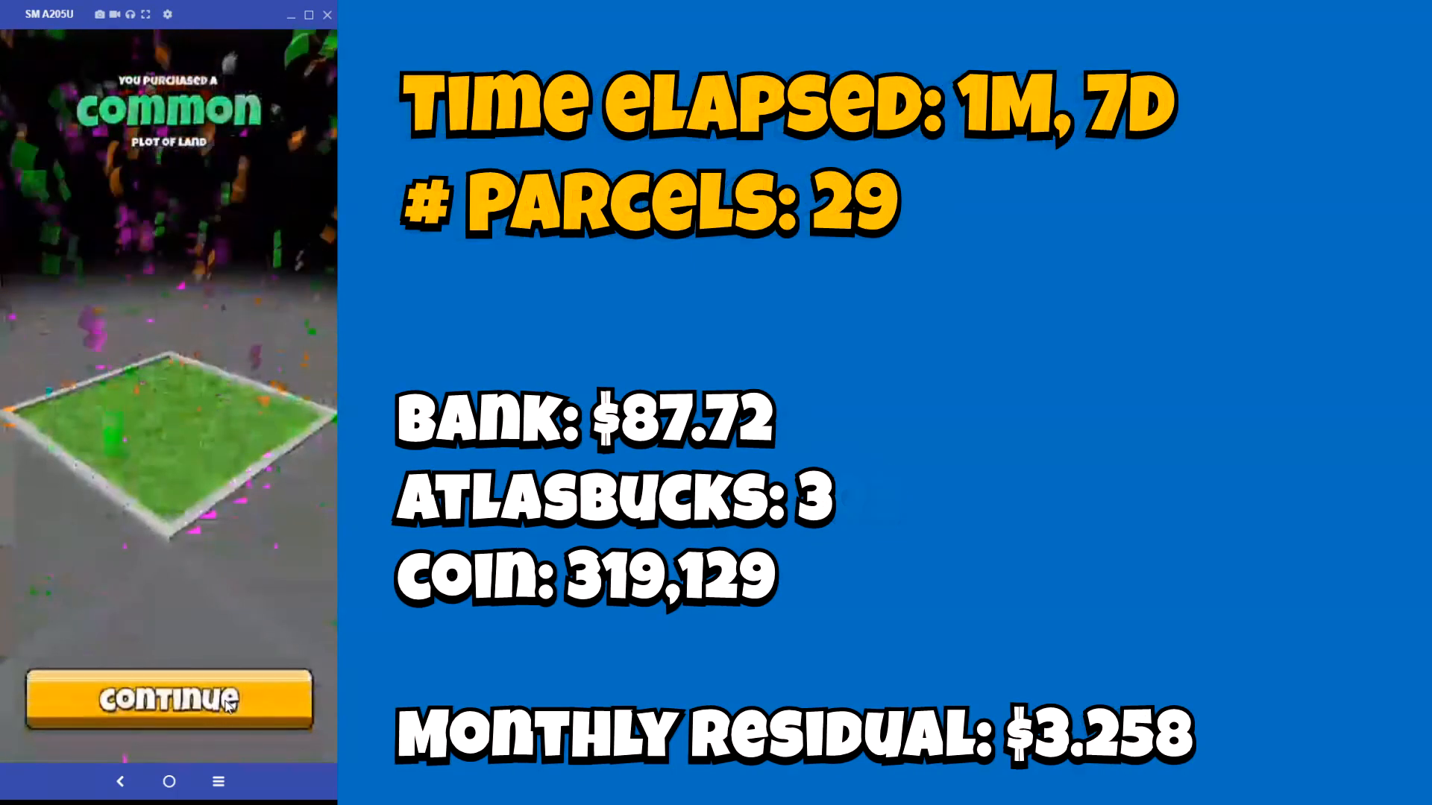
left_click(168, 700)
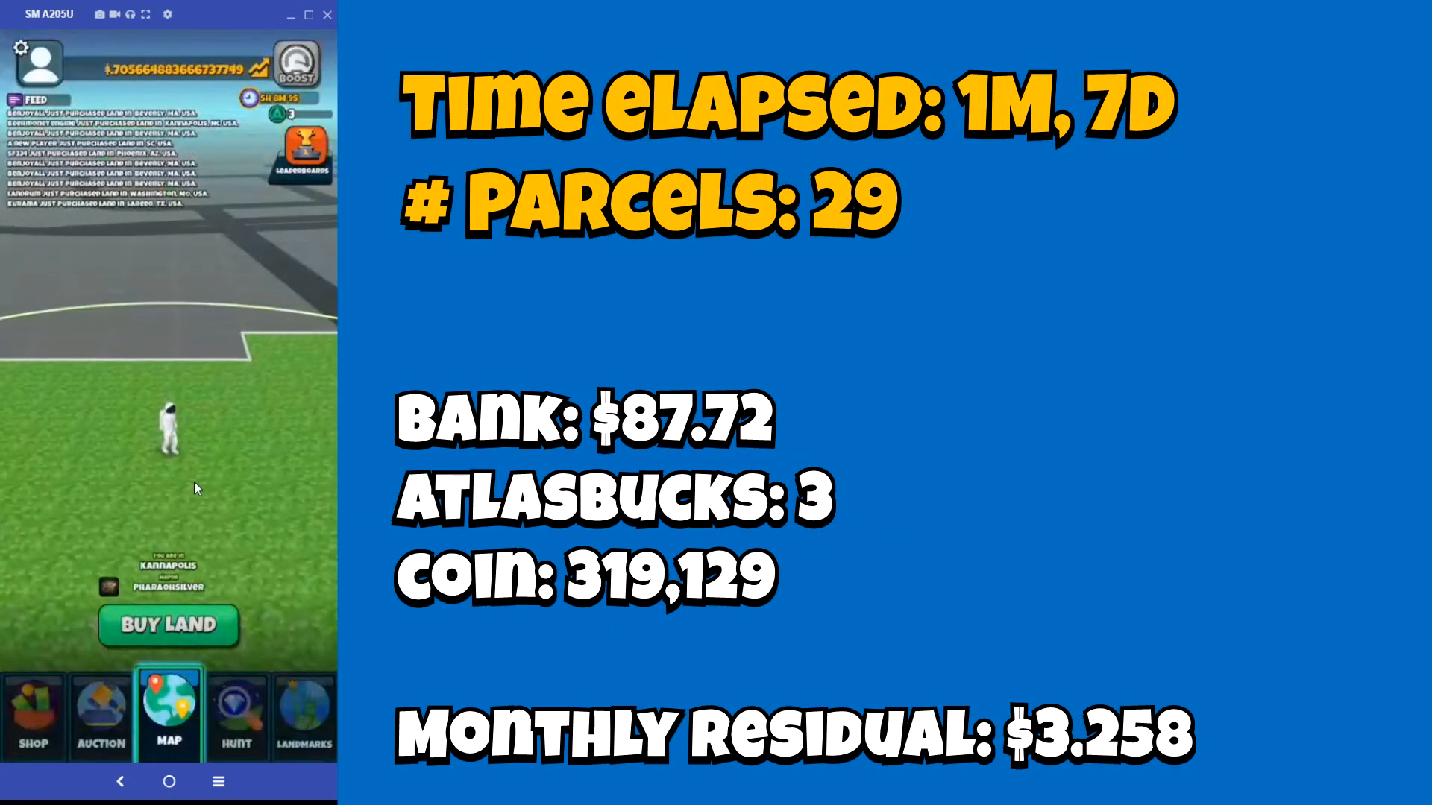